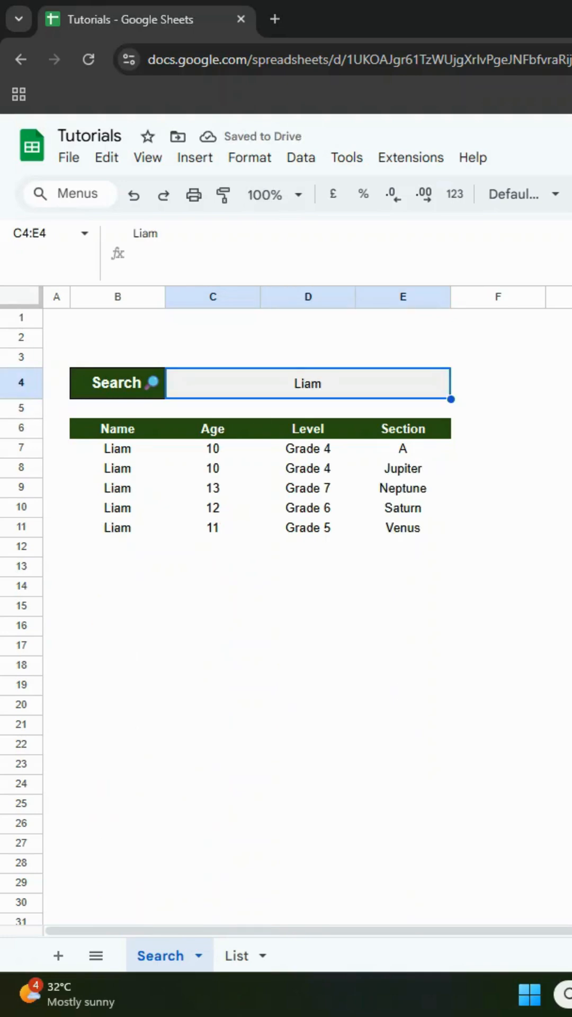
Try the names A and Lucas in the search box to watch results update
type("A")
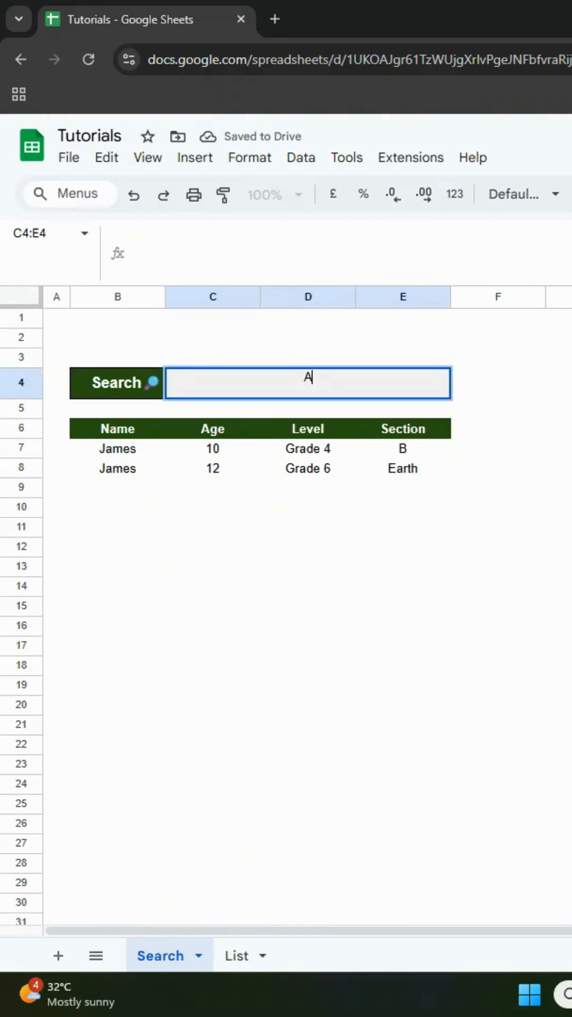
type("Lucas")
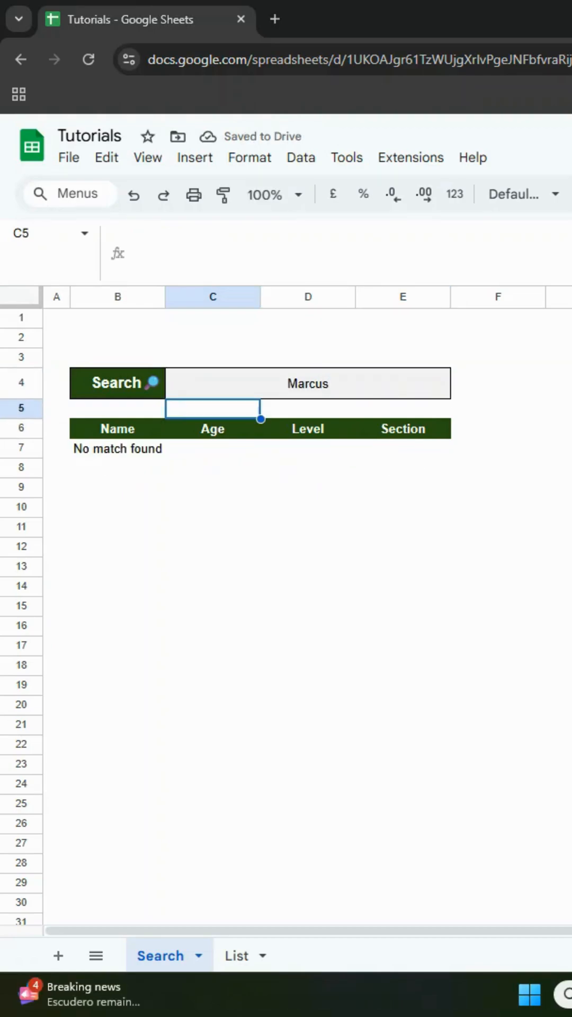
Browse the List sheet's student names, ages, levels and sections
left_click(236, 956)
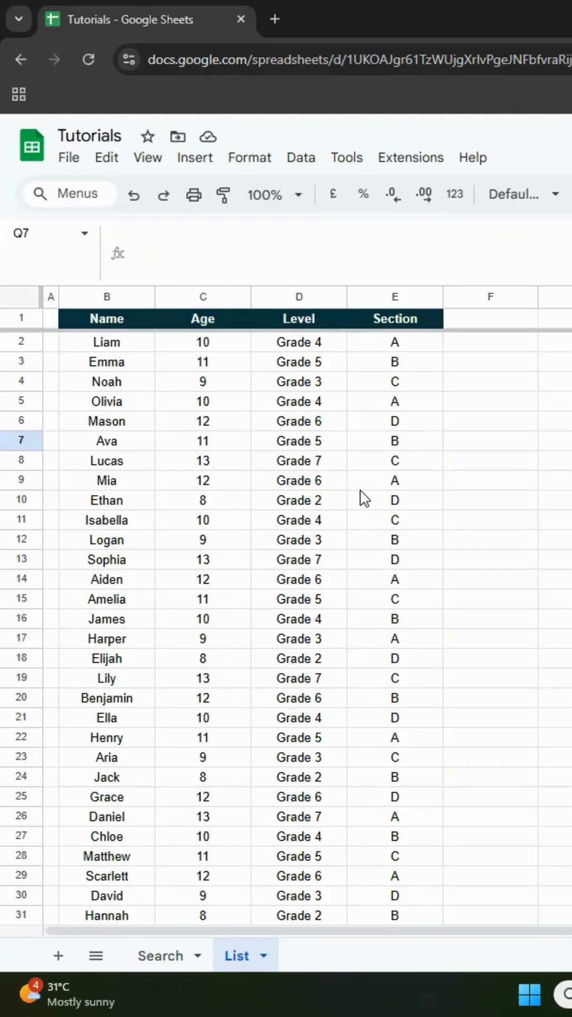
scroll("down", 3)
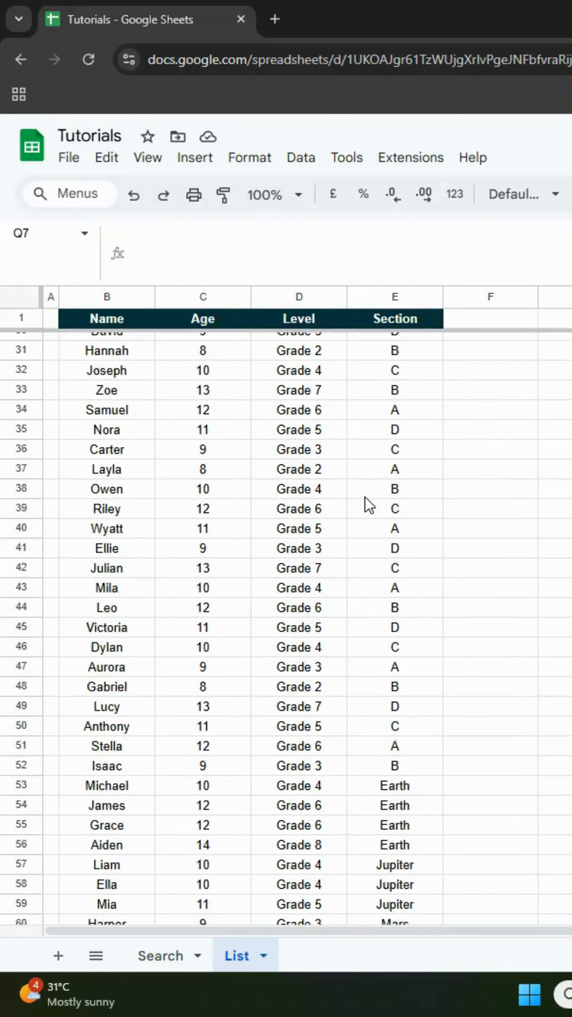
scroll("up", 3)
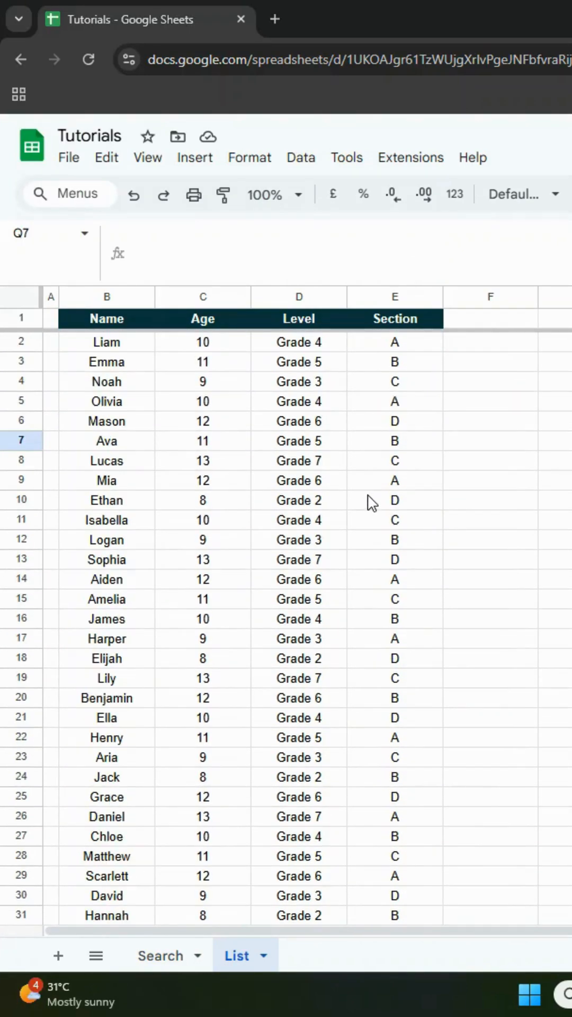
mouse_move(162, 955)
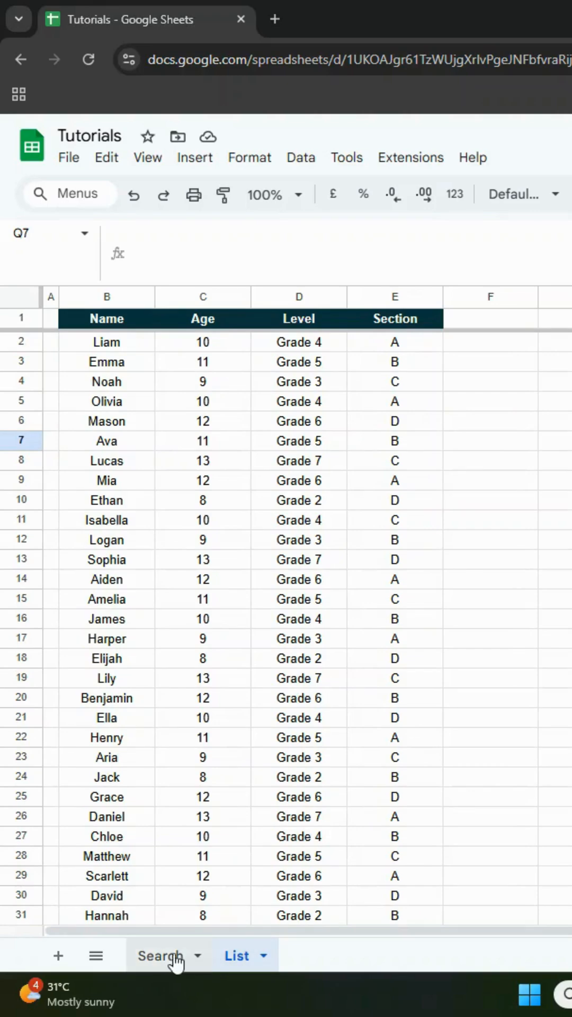
Paste the Name, Age, Level, Section headers into B6 and fill them dark green
left_click(158, 956)
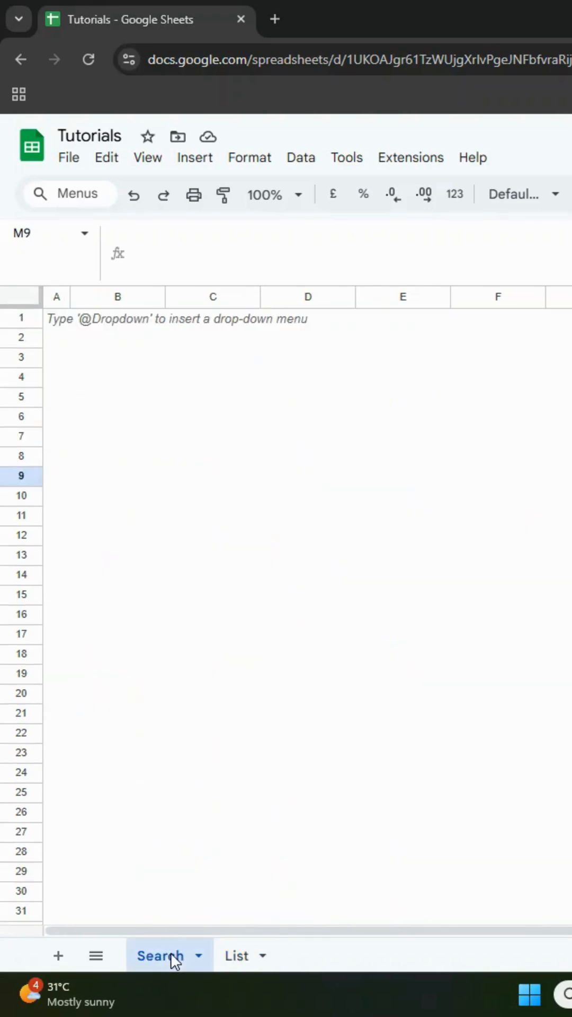
left_click(237, 955)
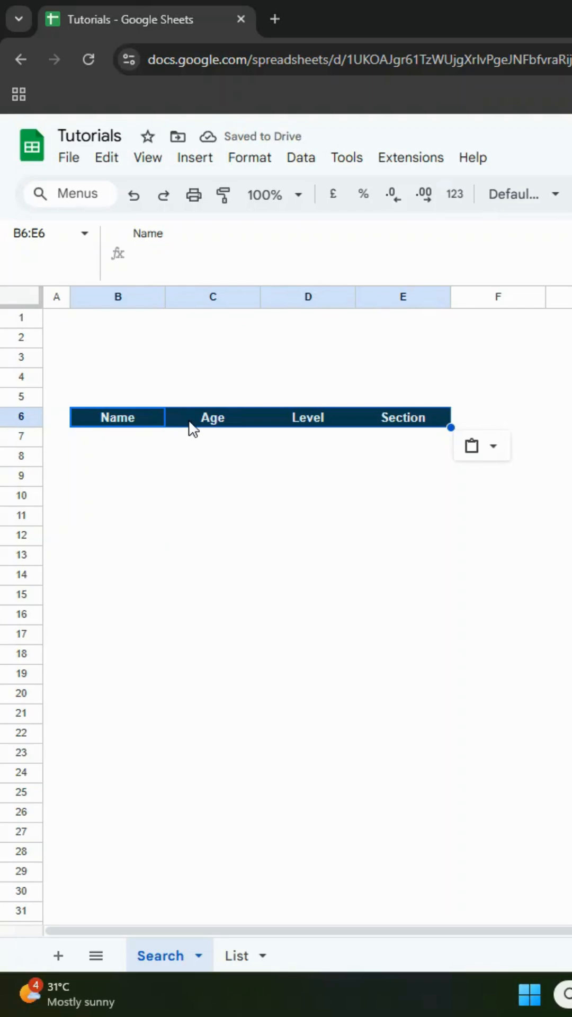
left_click(316, 194)
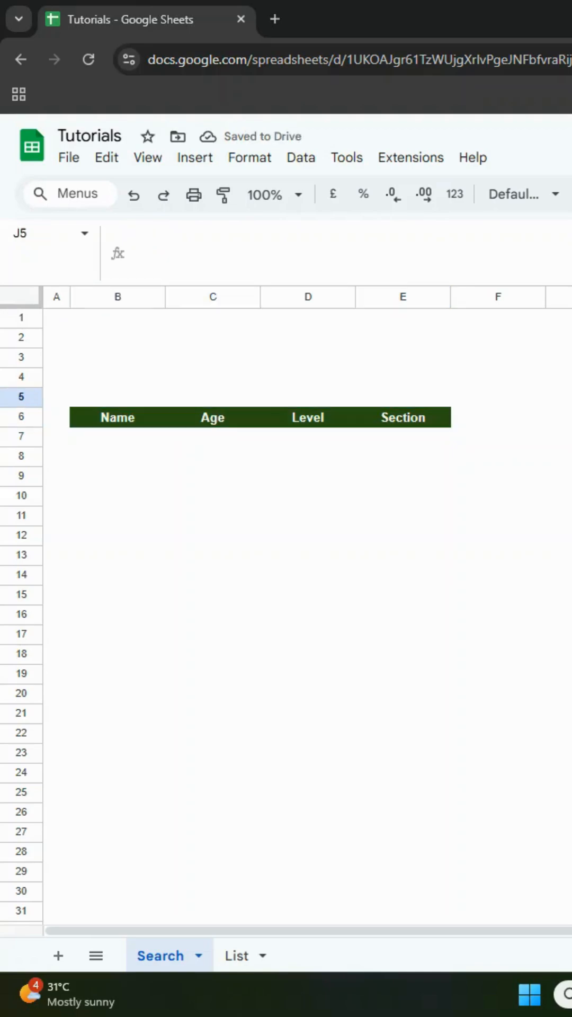
Label B4 'Search' in bold and append the magnifying glass emoji
type("Search")
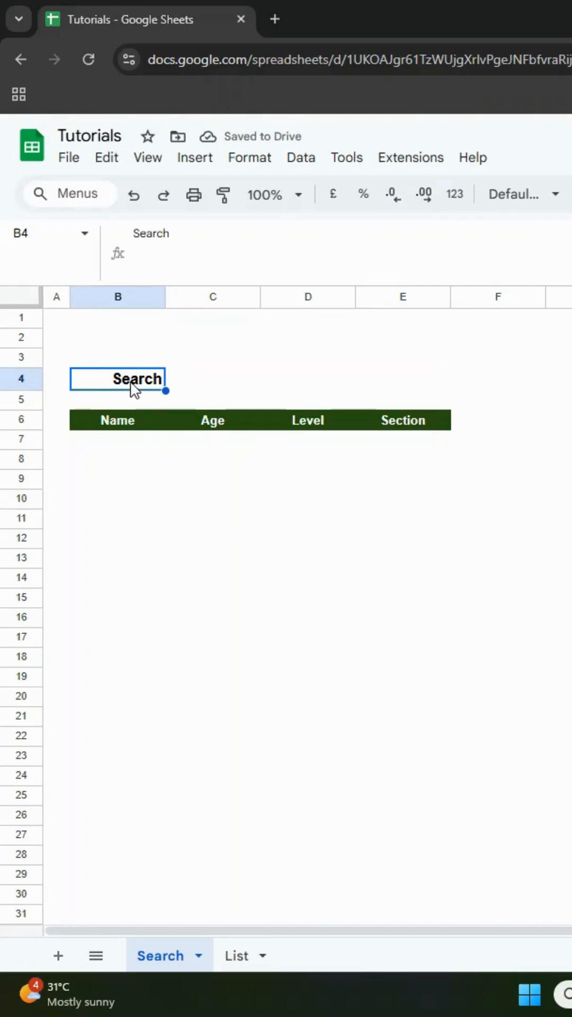
left_click(194, 157)
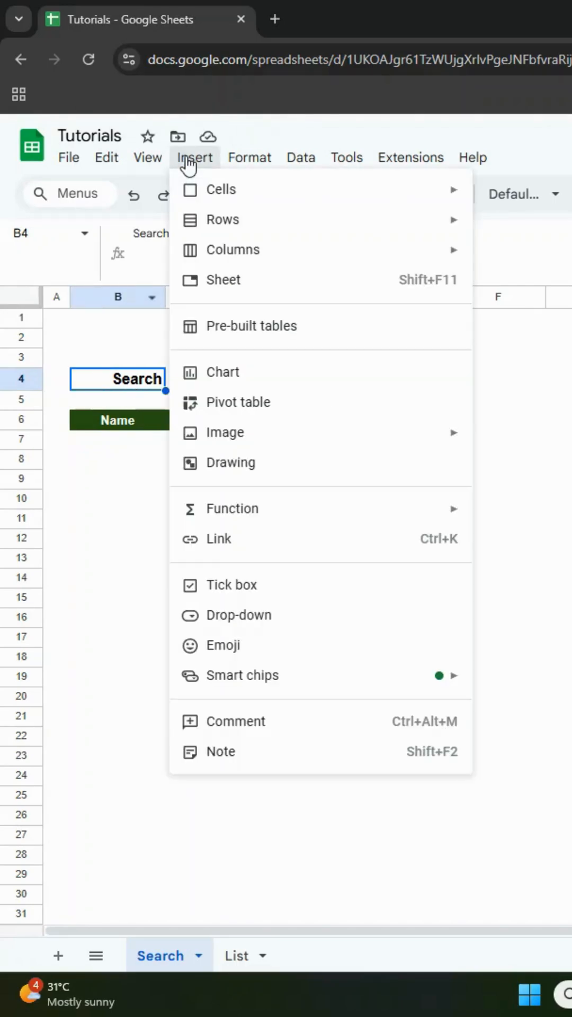
left_click(226, 645)
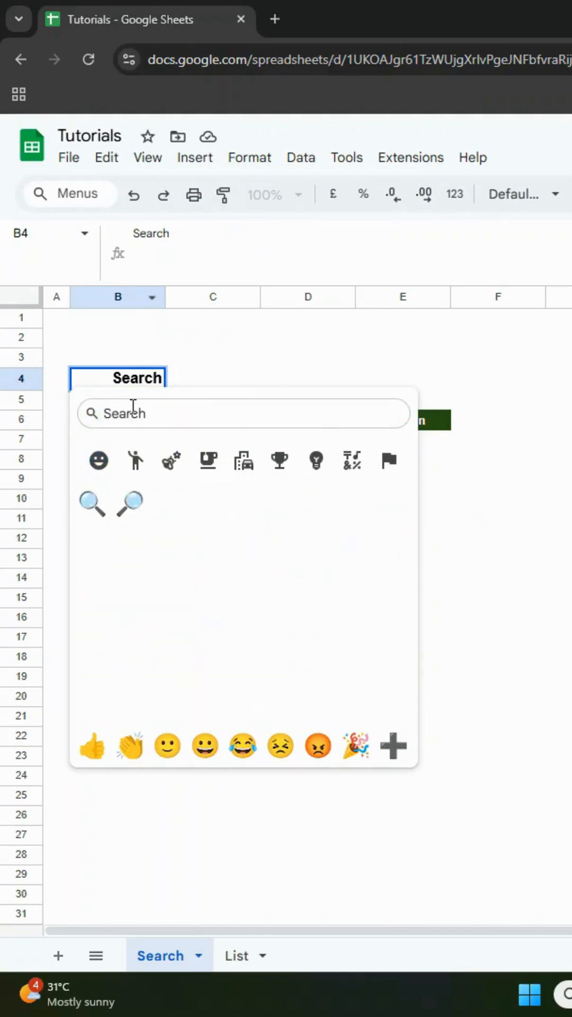
left_click(92, 505)
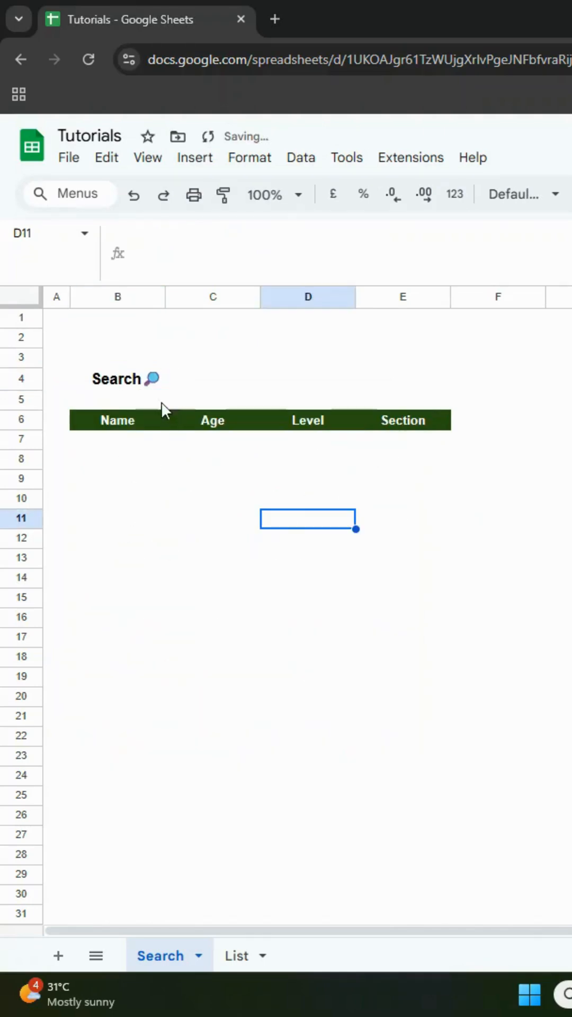
Style B4 dark green with white text and merge C4:E4 into a bordered grey box
left_click(260, 378)
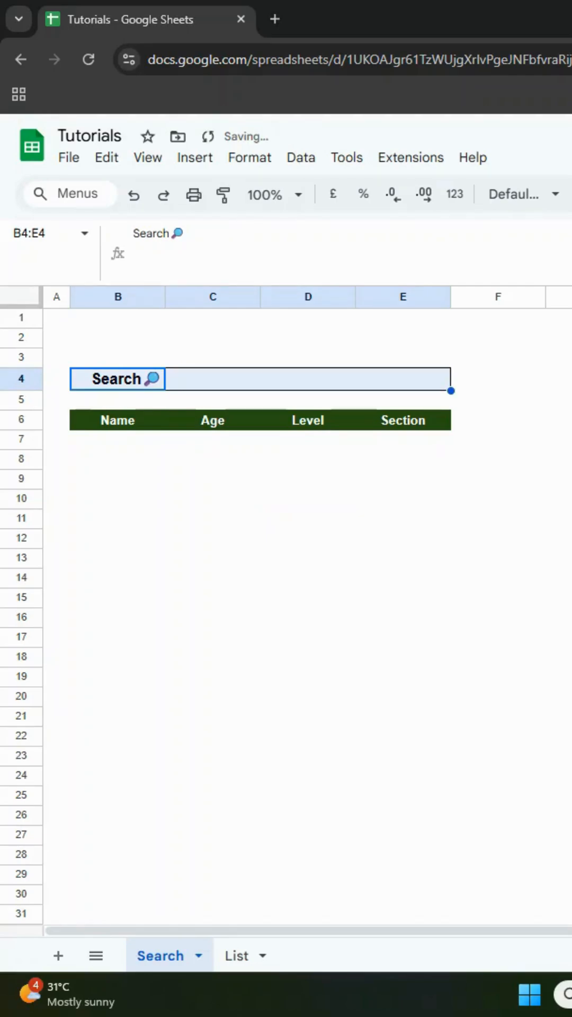
left_click(212, 383)
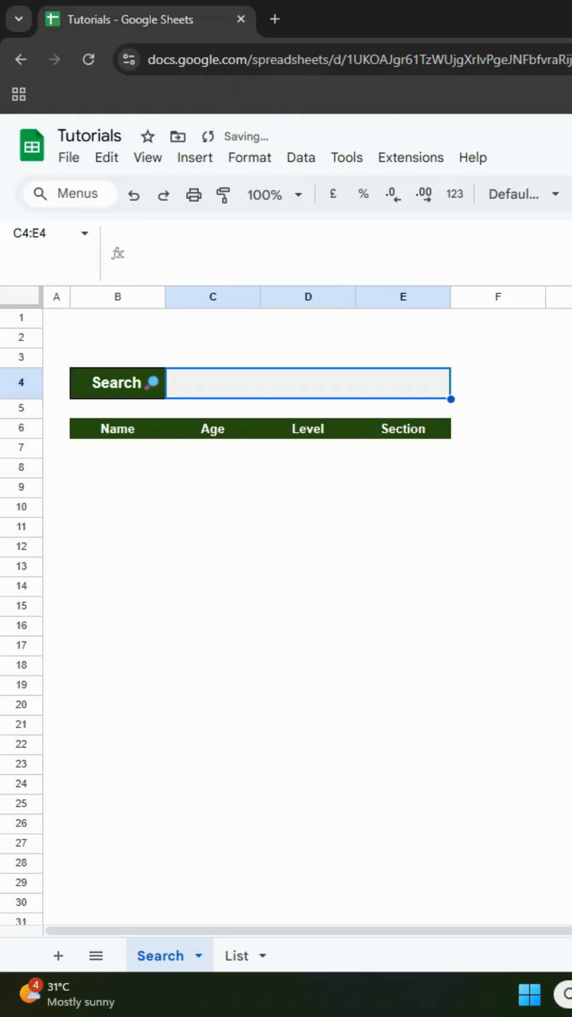
Start the B7 formula with =IFERROR(FILTER( using autocomplete
left_click(117, 447)
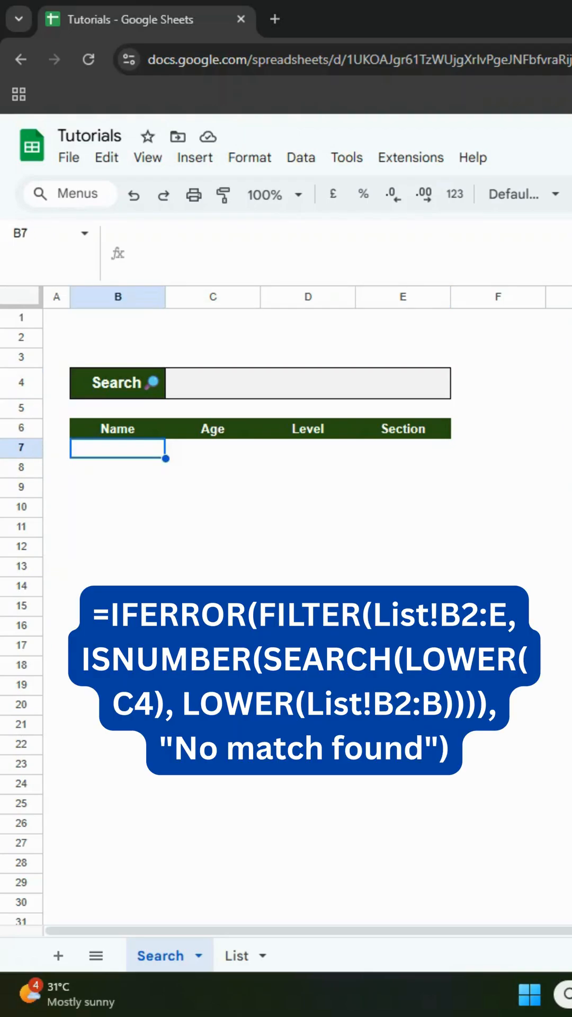
type("=IFERR")
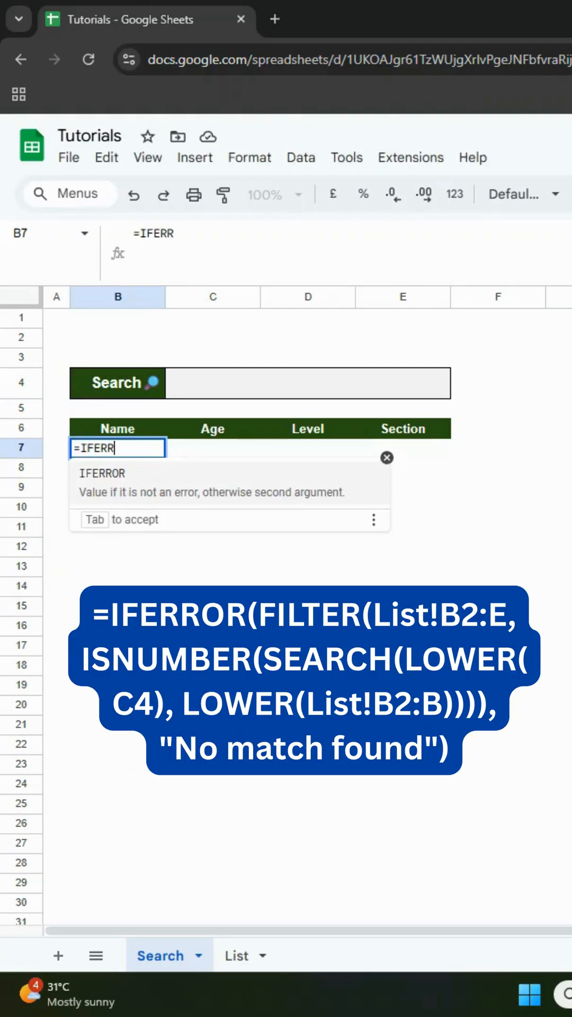
type("OR(FILT")
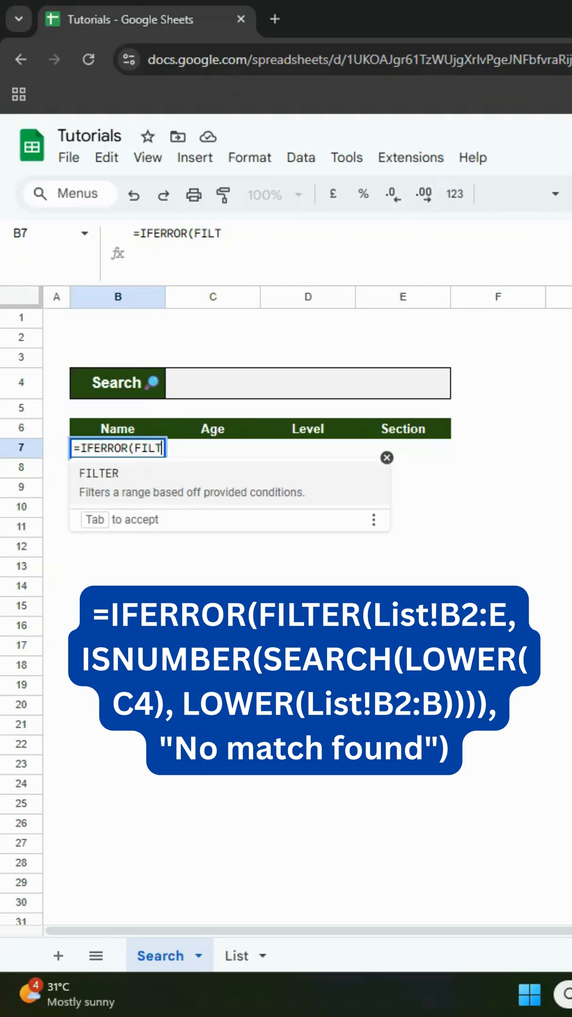
key("Tab")
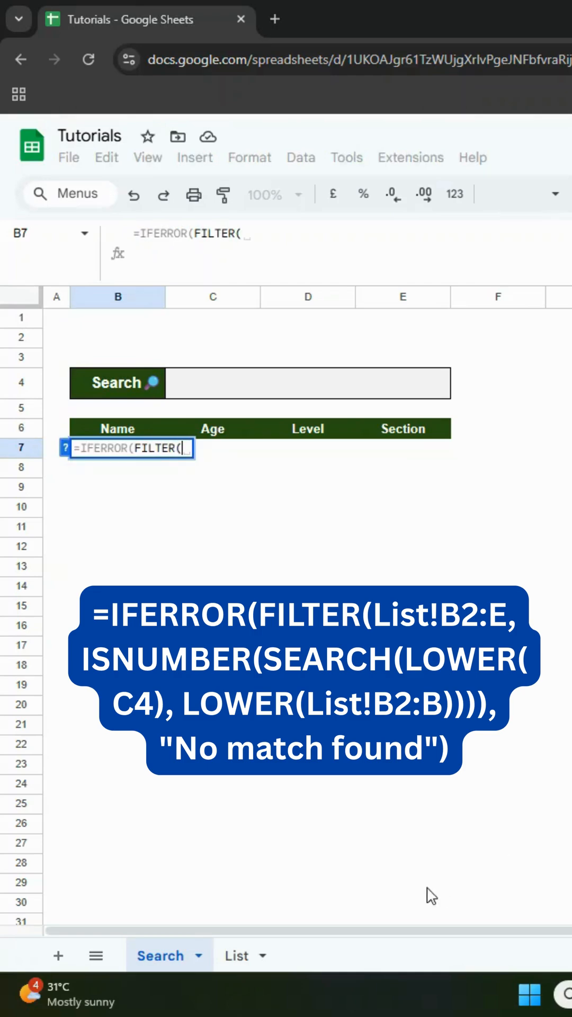
Add List!B2:E as the FILTER range and begin ISNUMBER(SEARCH(LOWER(
left_click(236, 955)
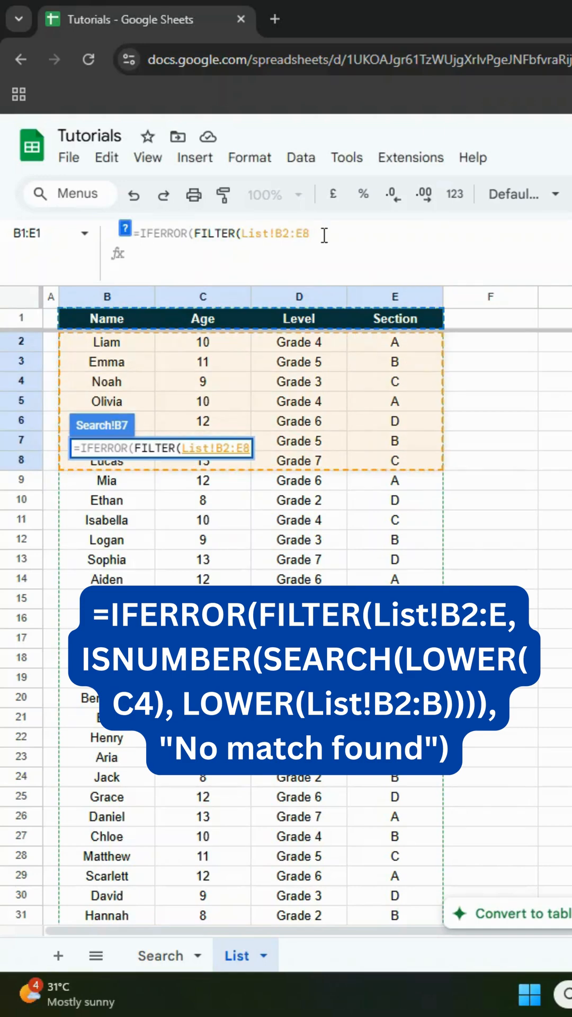
type(",")
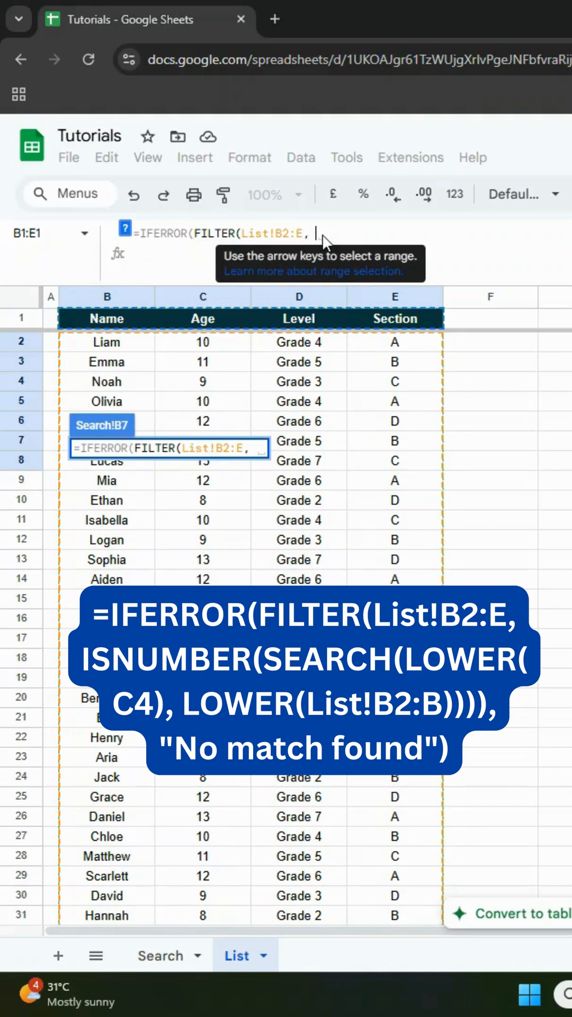
type("ISNUMBER(SEARCH(LOWER(")
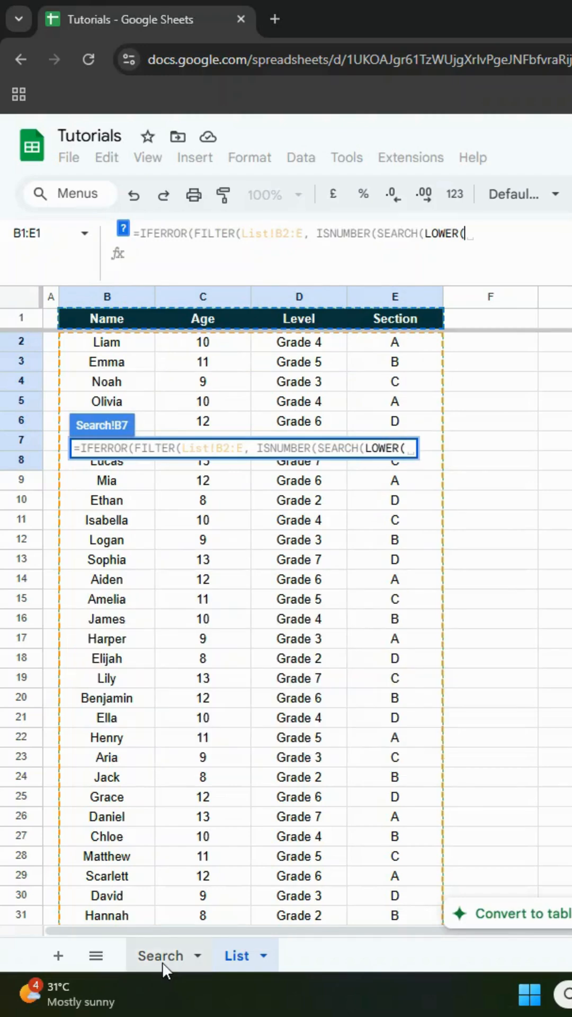
Reference C4 inside LOWER and start LOWER(List!B2:B17) for the comparison
left_click(160, 956)
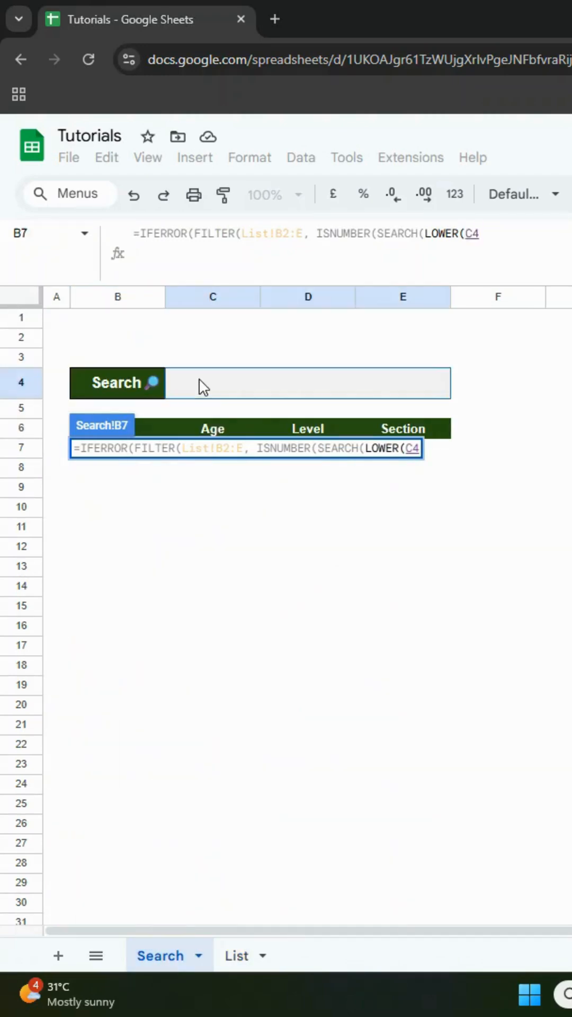
type("), LOWER(List!B2:B17")
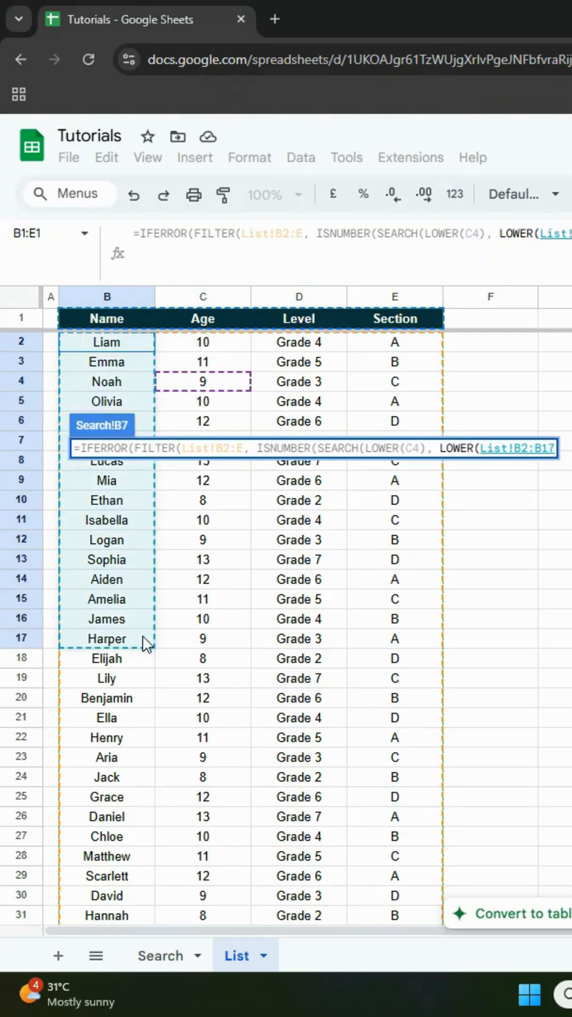
Change the range to List!B2:B and close with "No match found" as the fallback
scroll("right", 3)
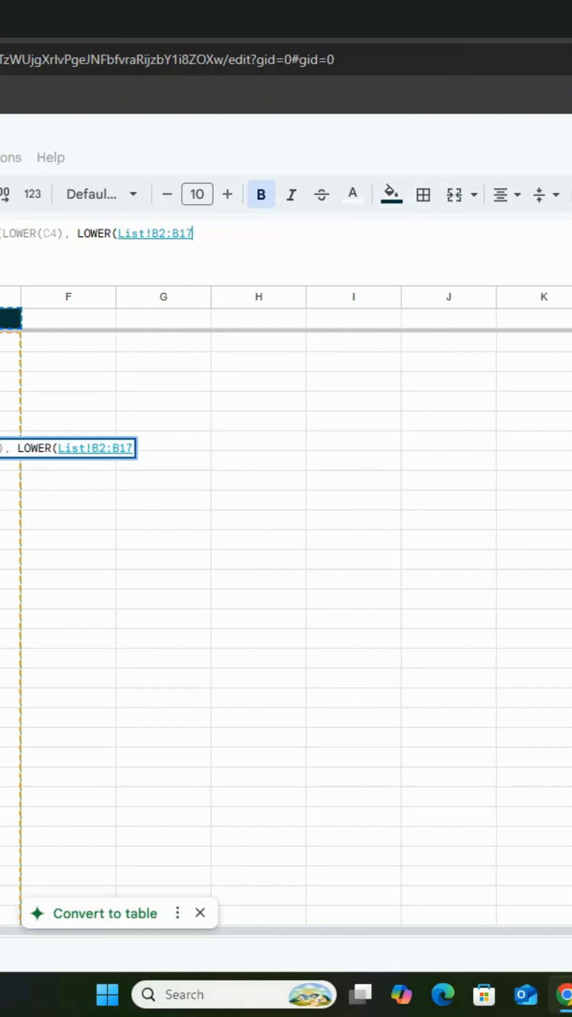
mouse_move(228, 239)
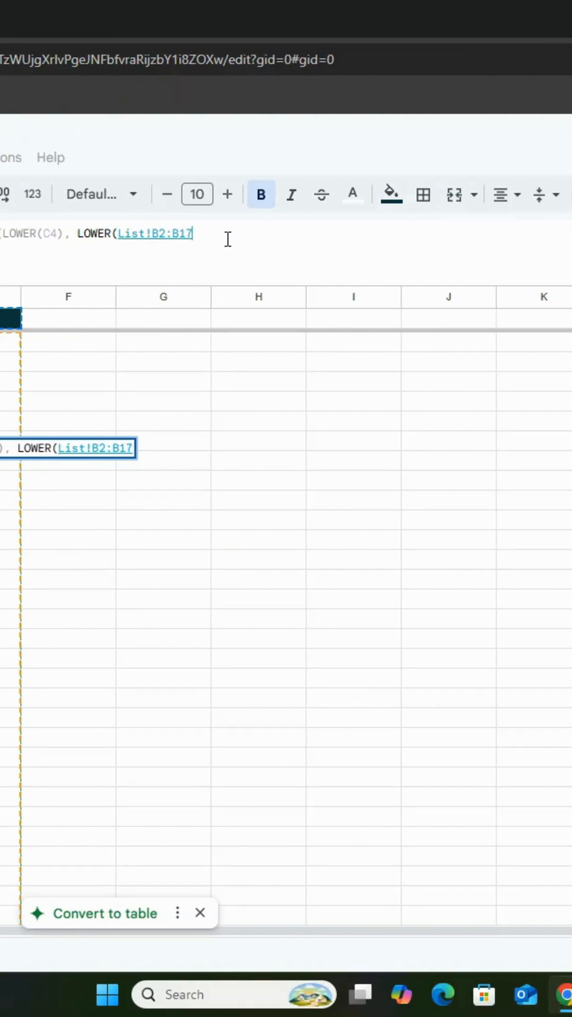
key("Backspace")
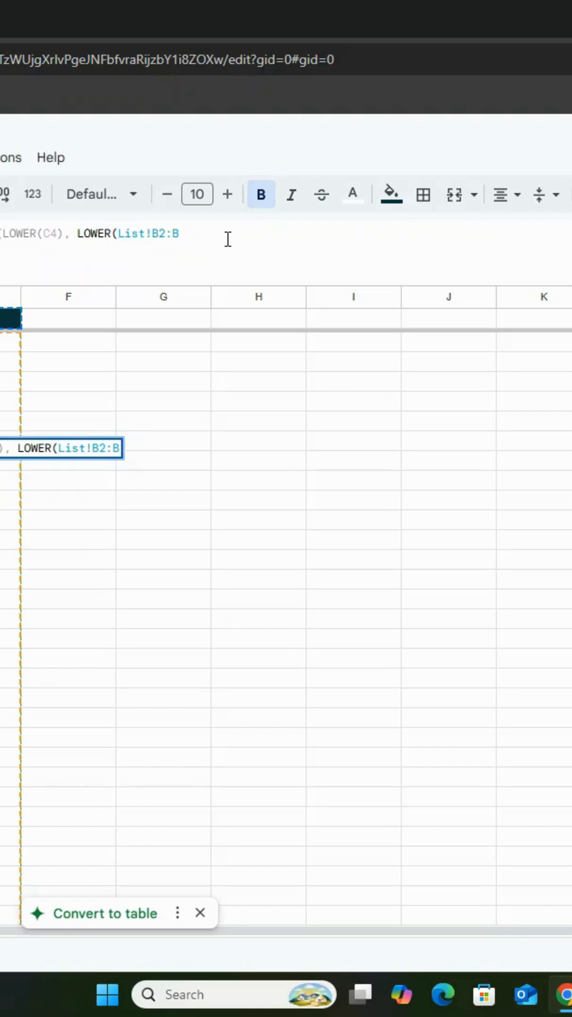
type(")))),")
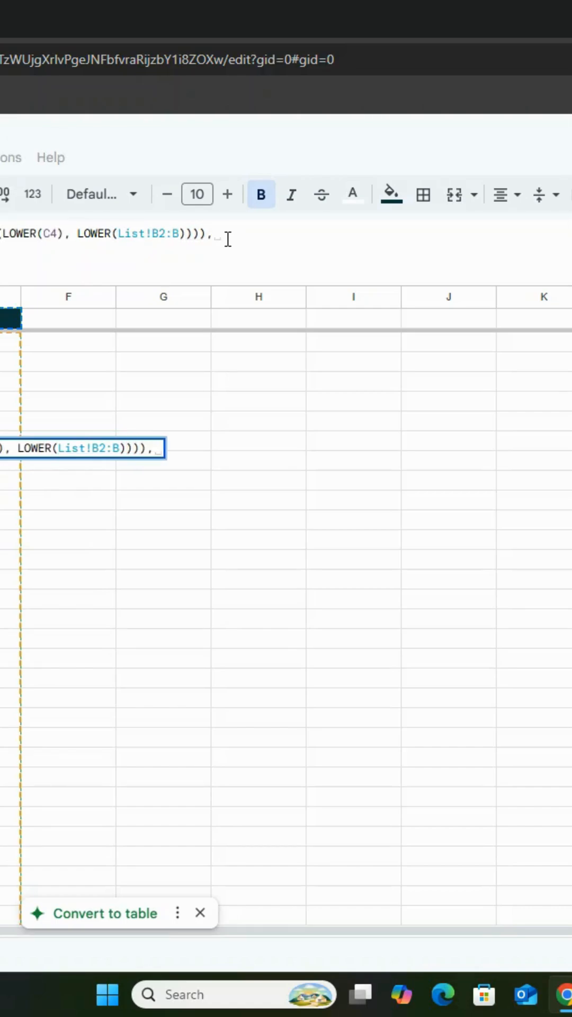
type("\"No")
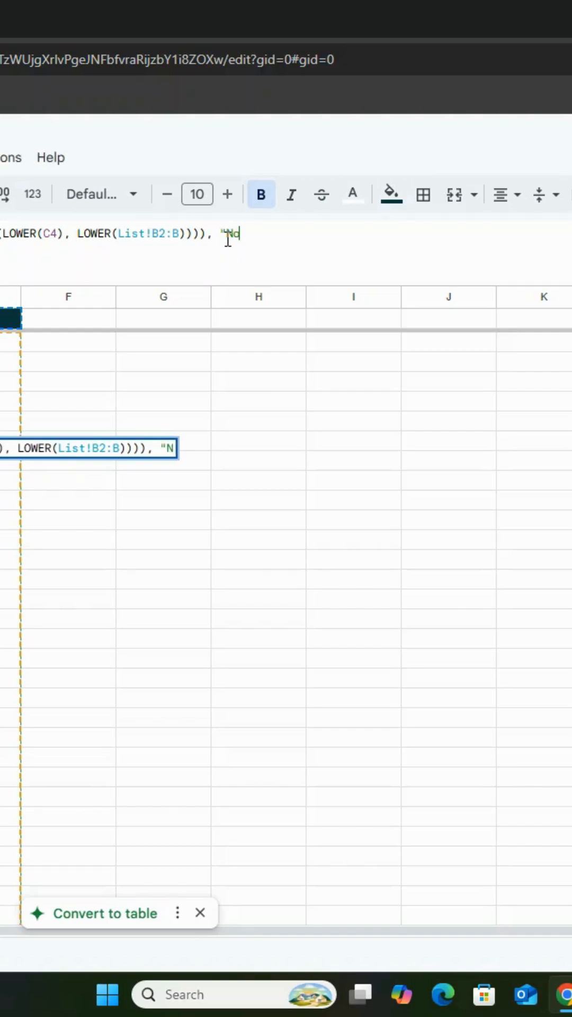
type("o match f")
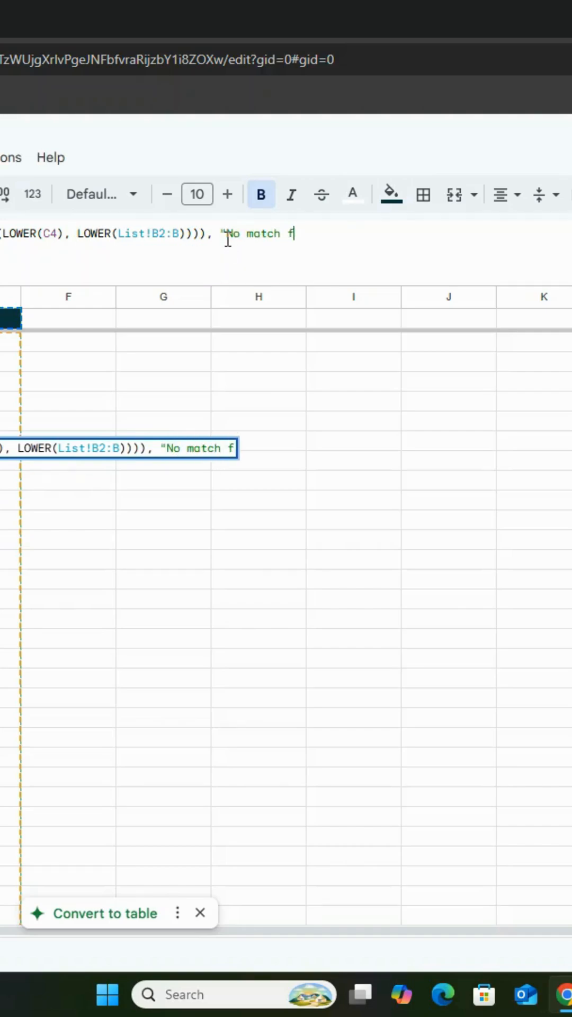
type("ound\"")
type("Li")
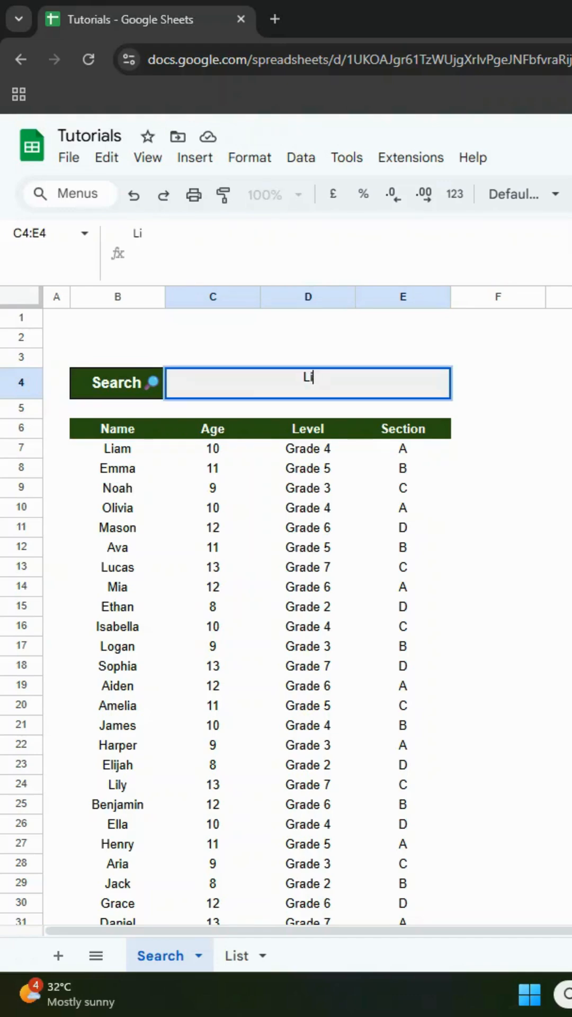
Search for Liam, then Jame, confirming the list narrows to matching rows
type("am")
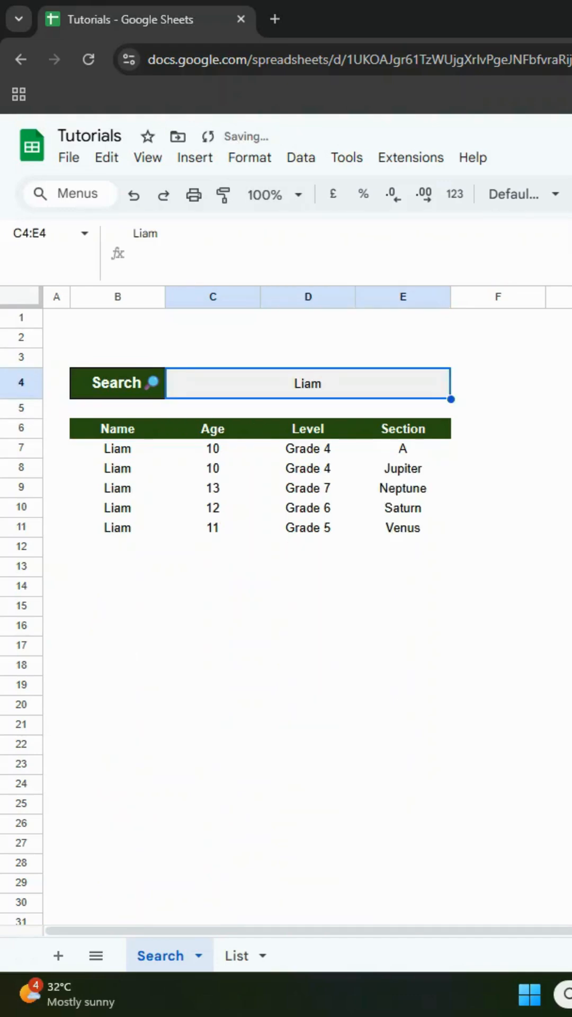
type("Jame")
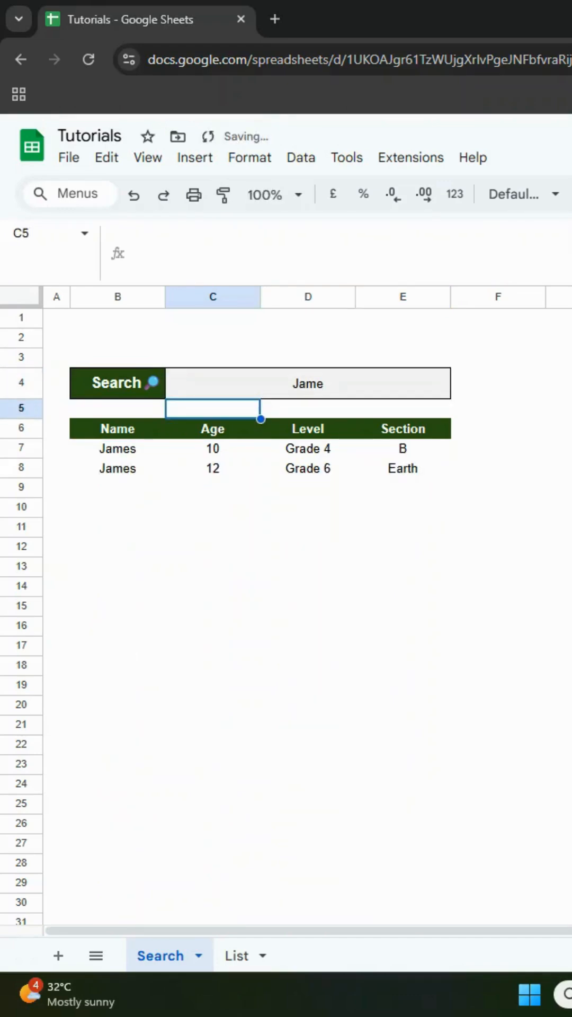